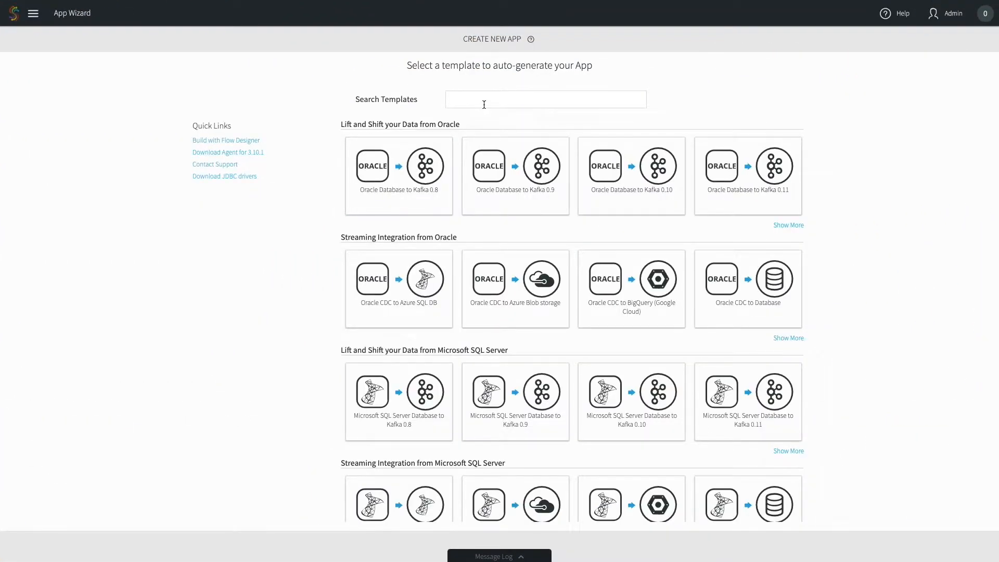
# Step: Filter templates to source Microsoft SQL Server CDC and target Microsoft SQL Server
pyautogui.write('SQL')
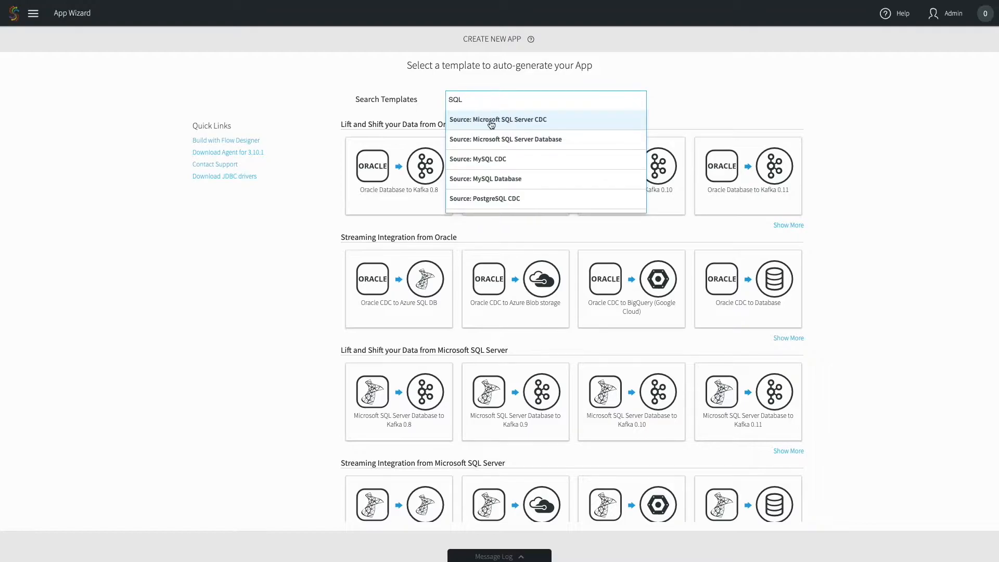
pyautogui.click(498, 119)
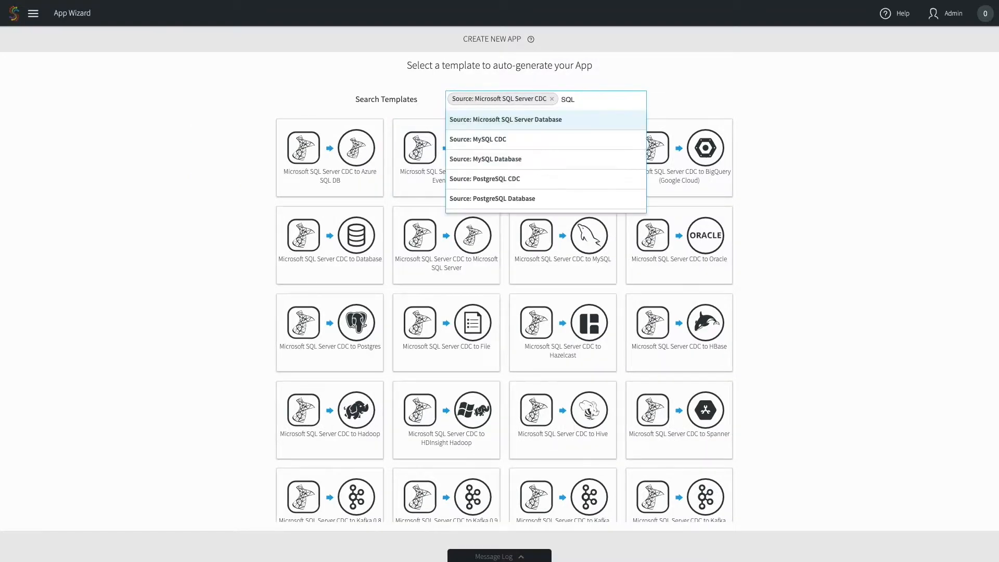
pyautogui.write('S')
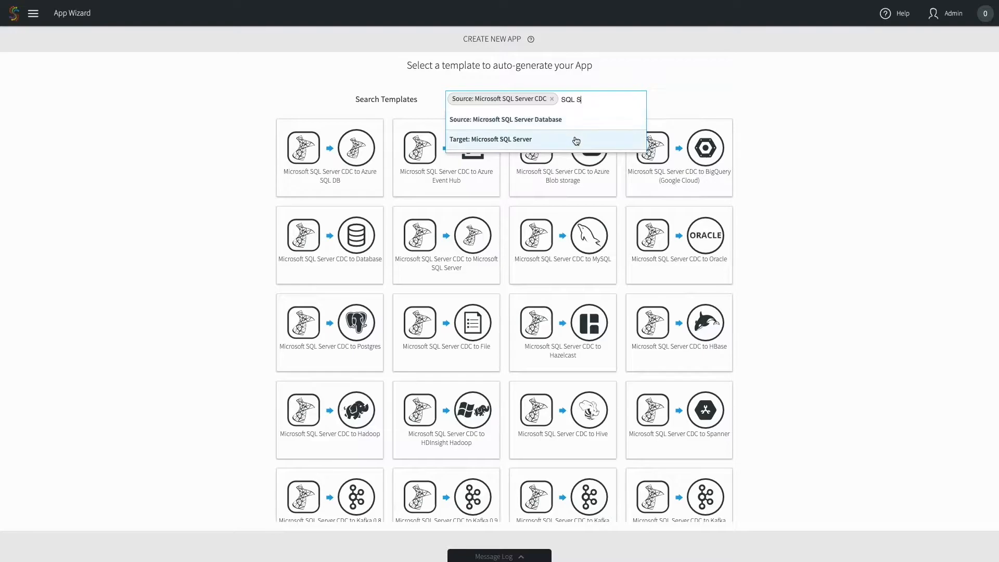
pyautogui.click(491, 139)
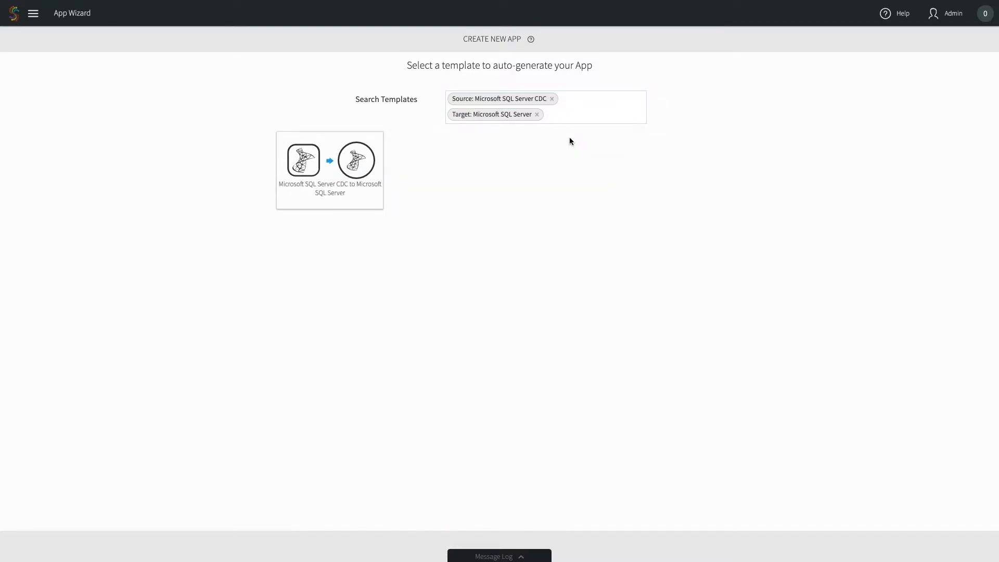
# Step: Create the app from the CDC template and connect SQLServerCDCSource to 51.143.8.77 as striimlogin
pyautogui.click(329, 160)
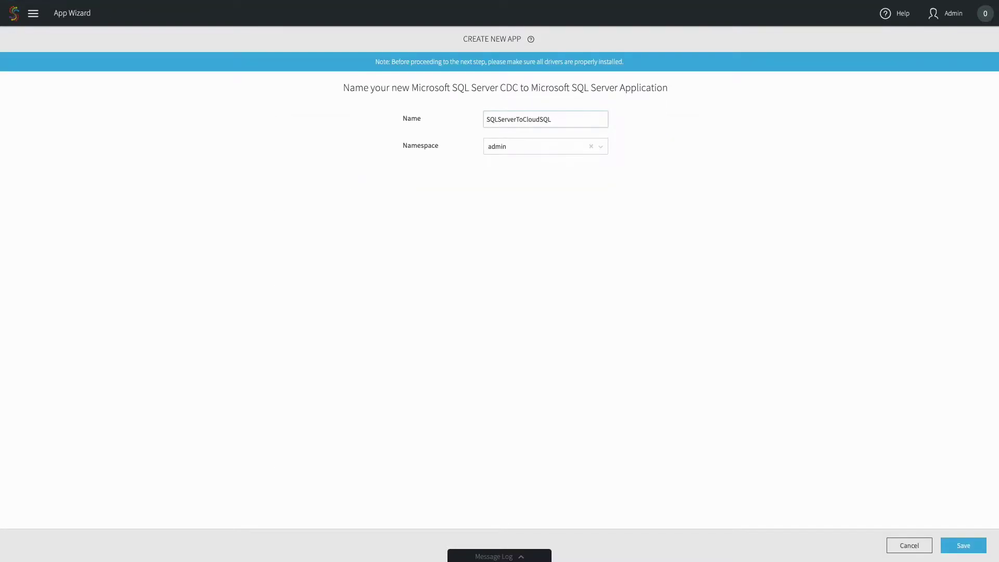
pyautogui.click(962, 546)
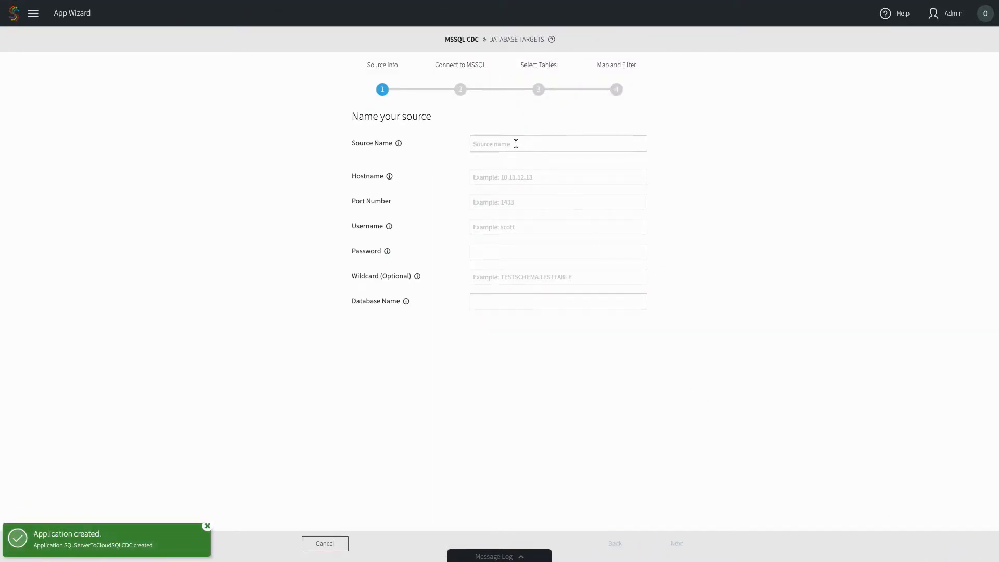
pyautogui.write('SQLServerCDCSource')
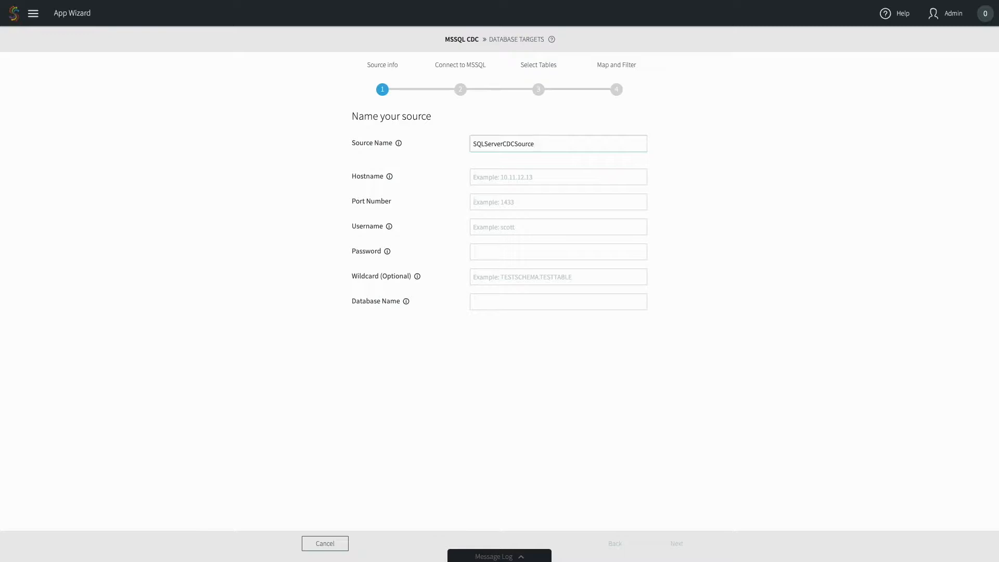
pyautogui.write('51.143.8.77')
pyautogui.click(558, 202)
pyautogui.write('1433')
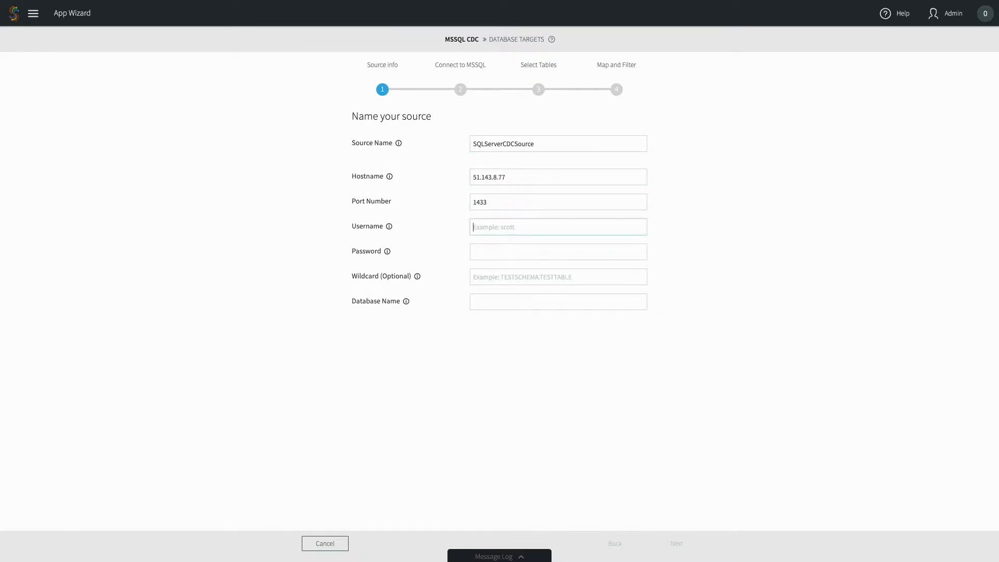
pyautogui.write('striimlogin')
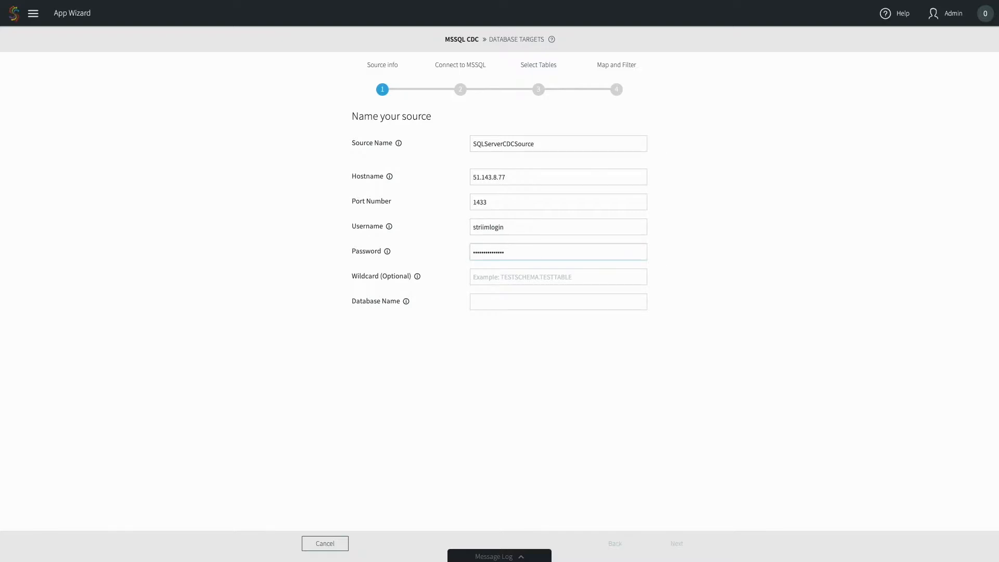
pyautogui.click(675, 543)
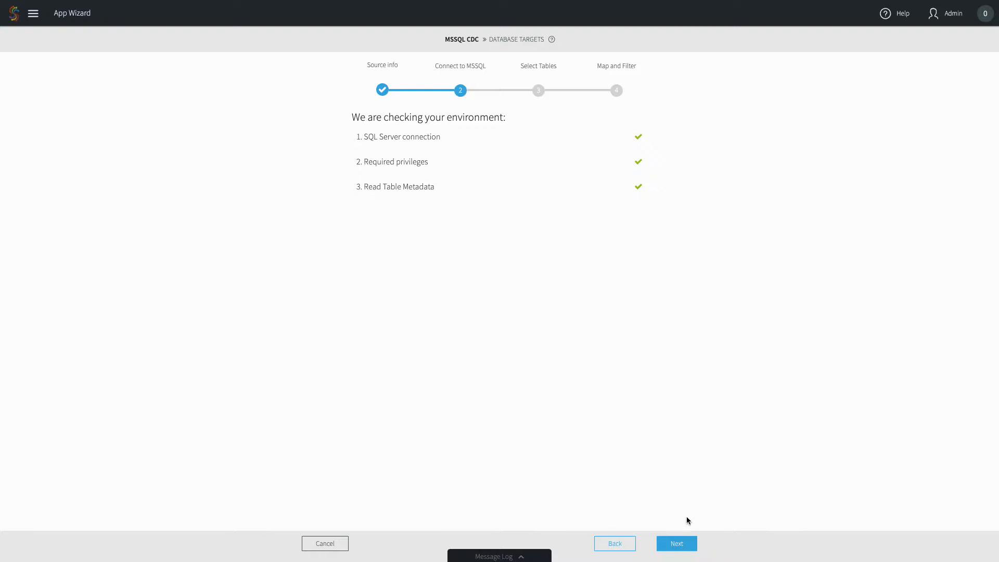
# Step: Select the dbo.ORDERS table as the source table from the list
pyautogui.click(676, 543)
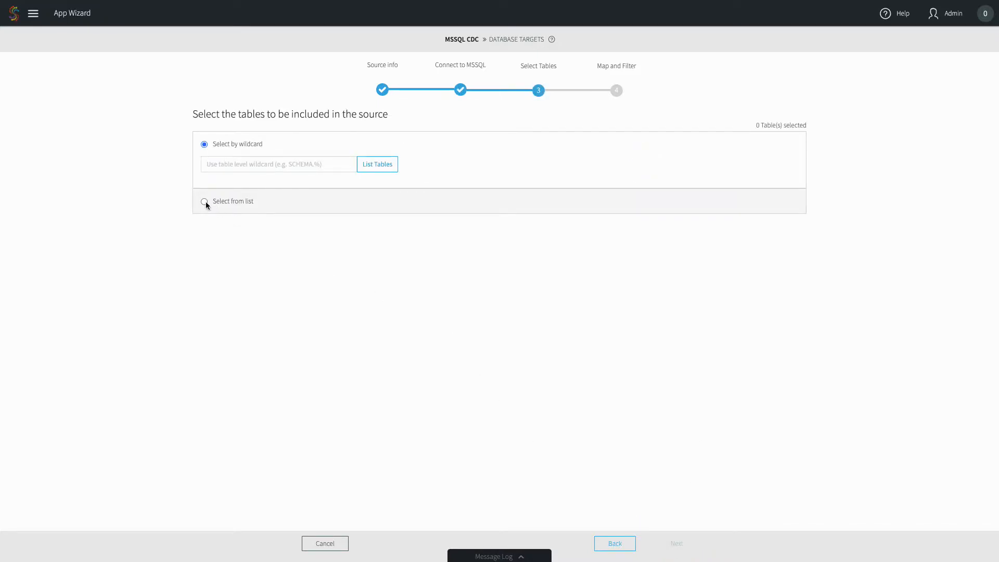
pyautogui.click(204, 201)
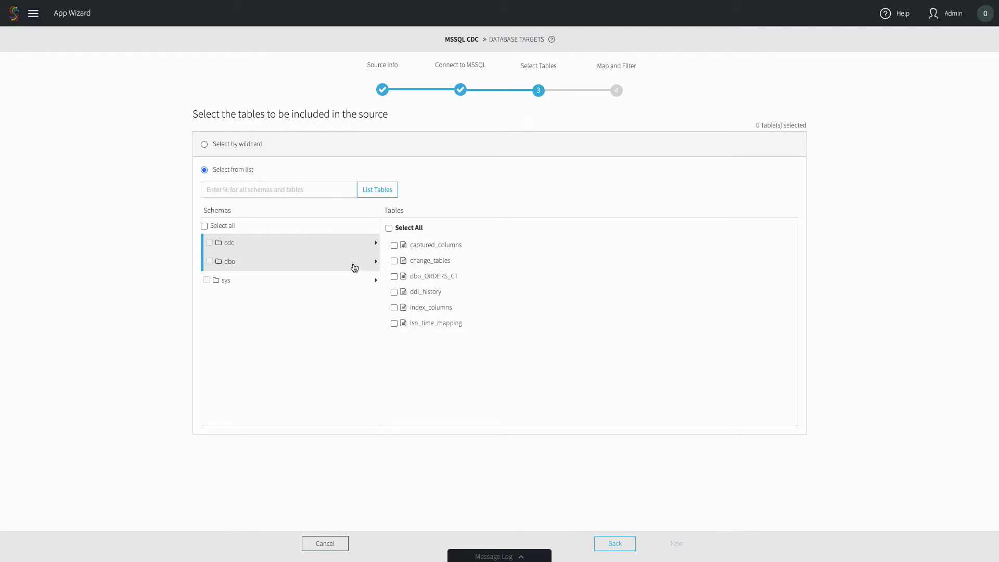
pyautogui.click(227, 260)
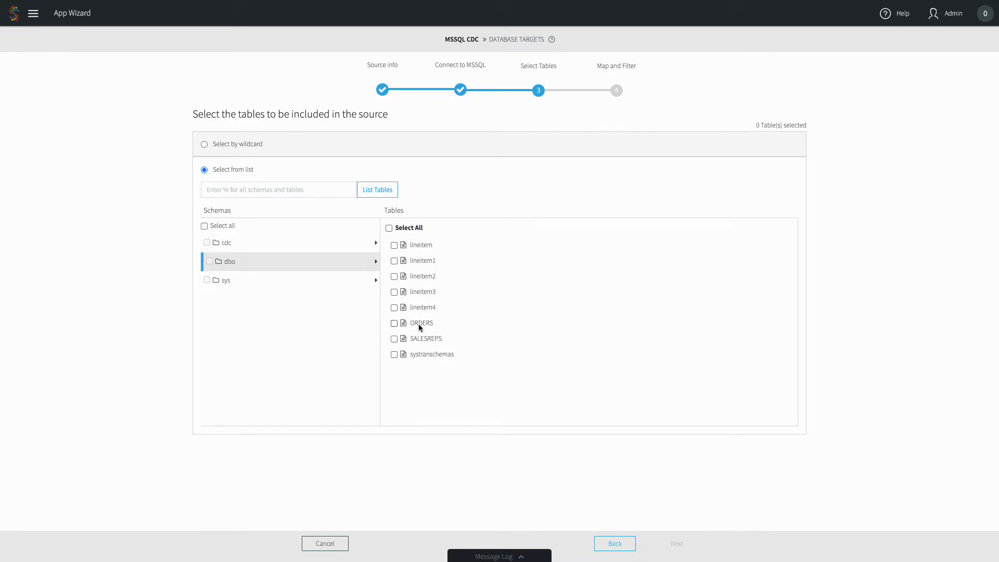
pyautogui.click(393, 323)
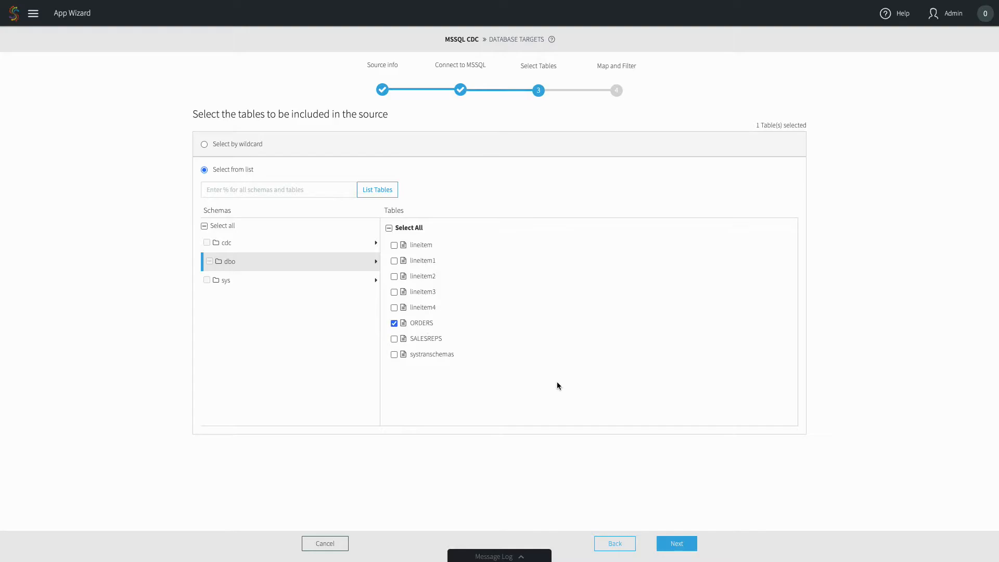
pyautogui.click(676, 543)
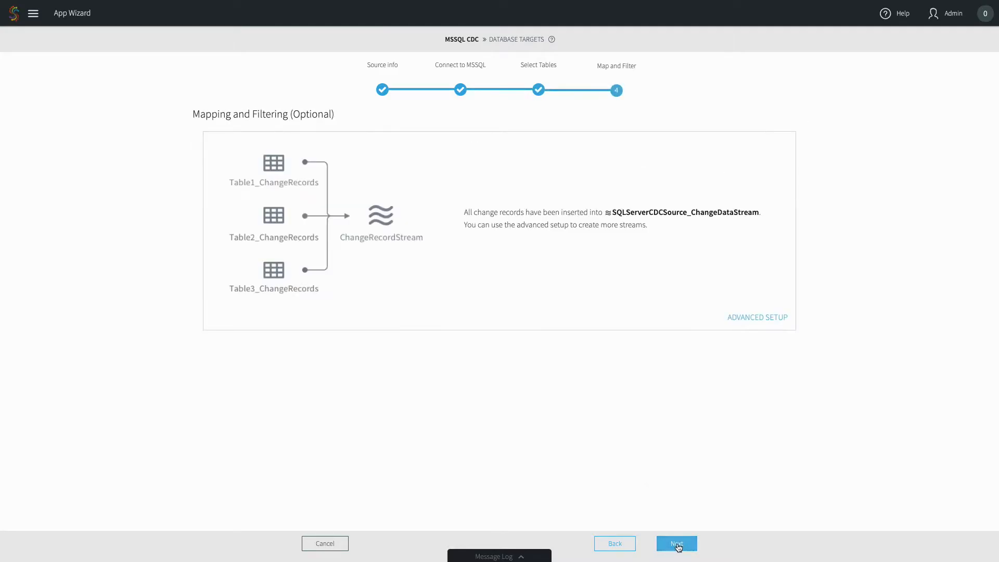
# Step: Configure the SQL Server target with table mapping dbo.ORDERS,dbo.ORDERS
pyautogui.click(676, 543)
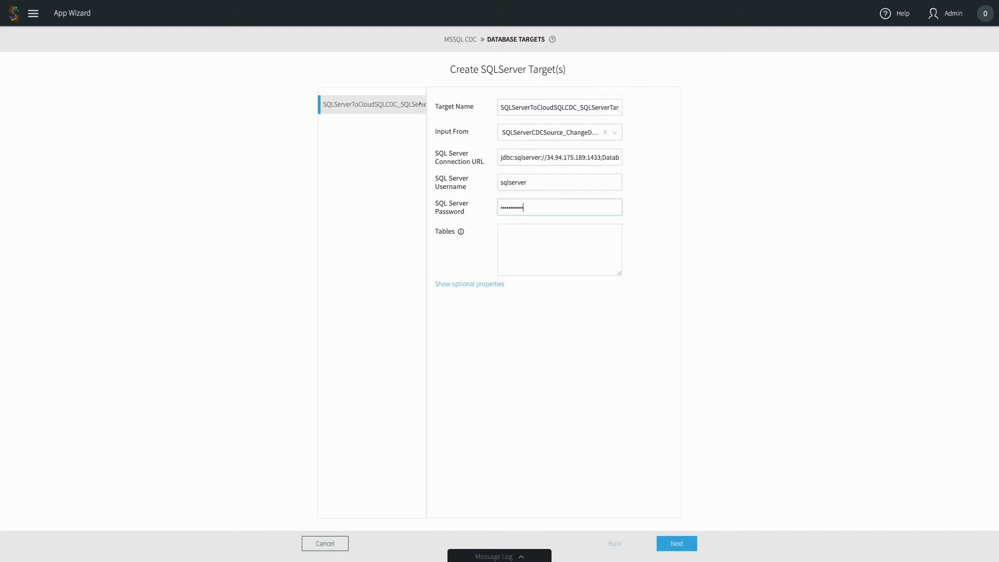
pyautogui.write('dbo.ORDERS,dbo.ORDERS')
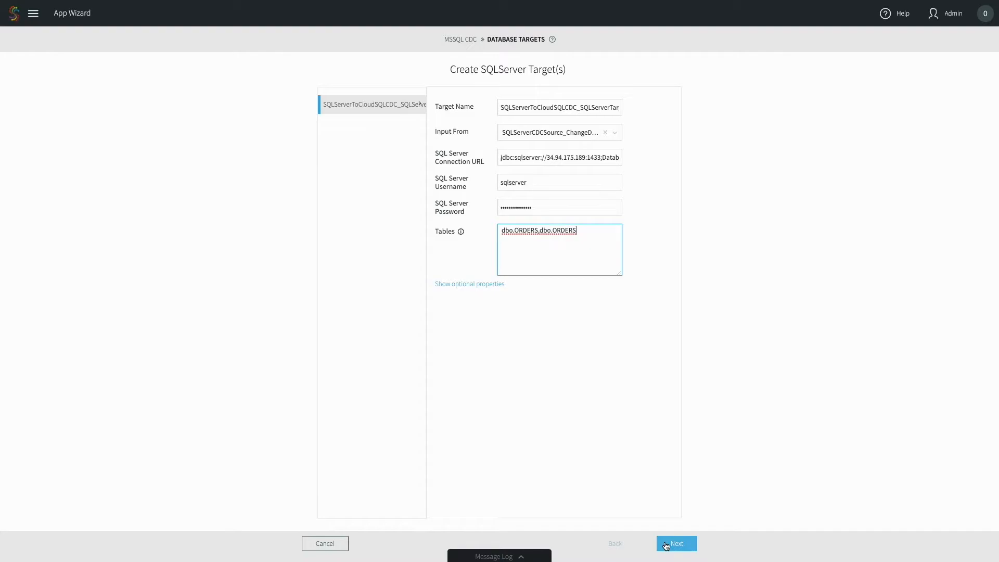
pyautogui.click(676, 544)
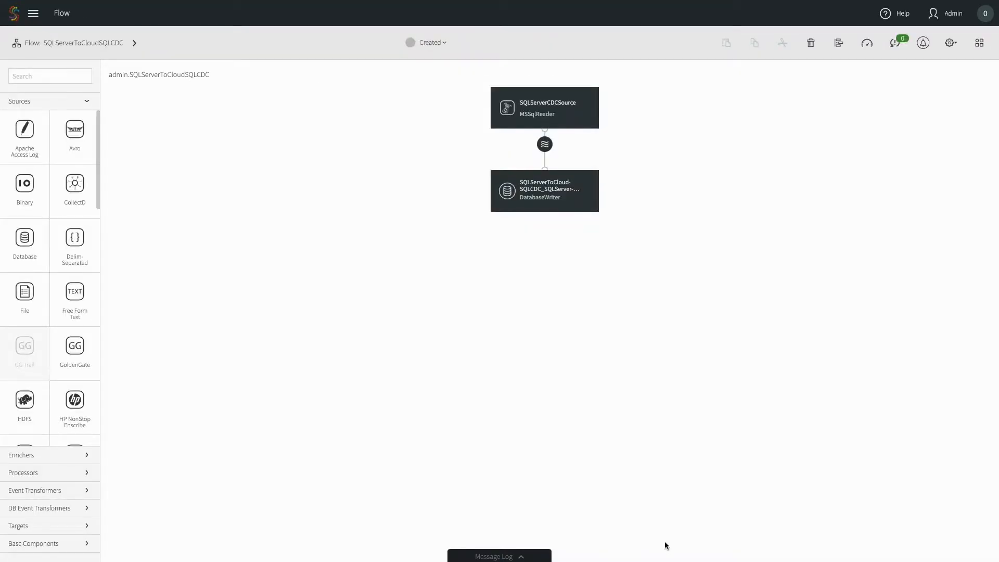
# Step: Deploy the SQLServerToCloudSQLCDC app and preview its change data stream
pyautogui.click(544, 107)
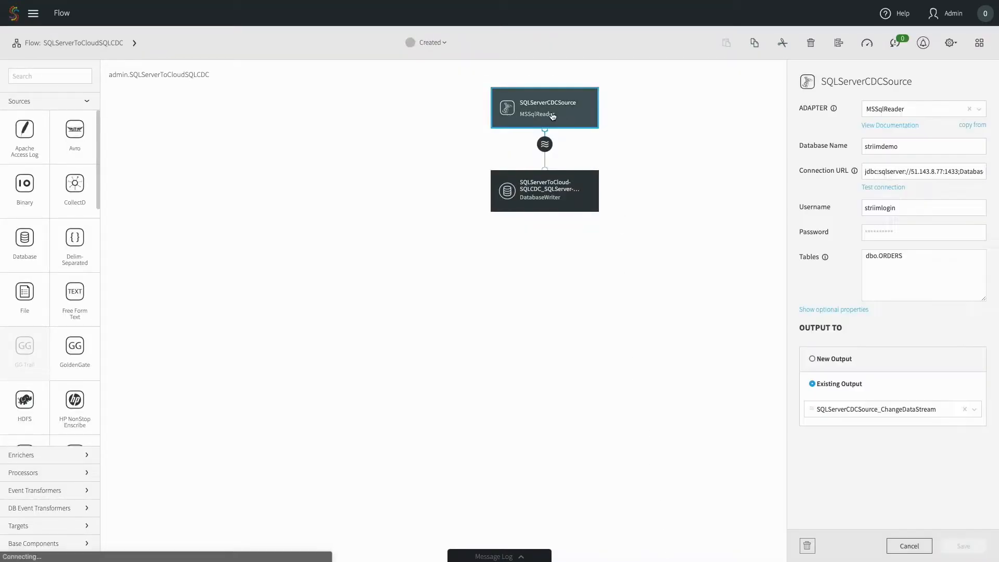
pyautogui.click(544, 191)
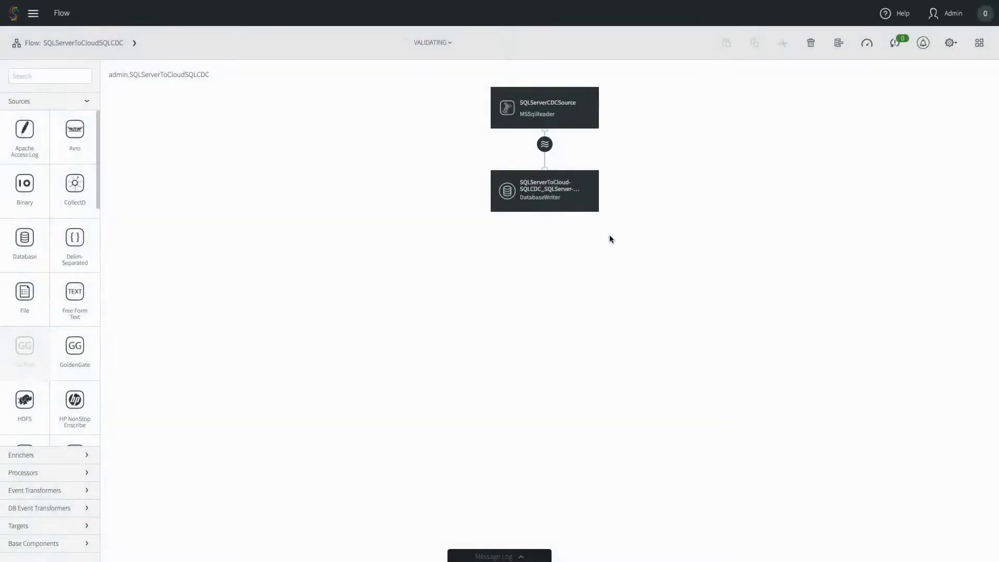
pyautogui.click(544, 144)
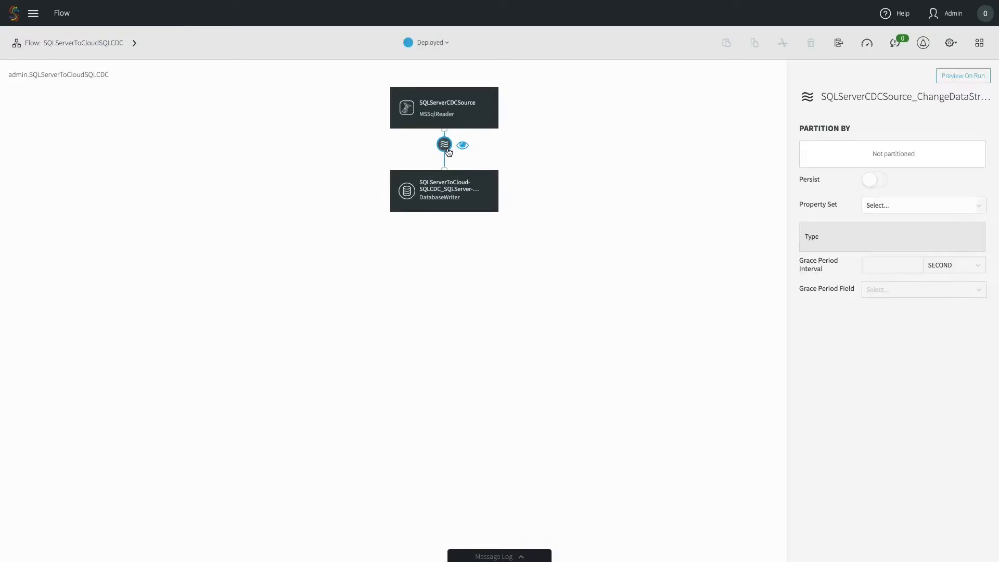
pyautogui.click(462, 144)
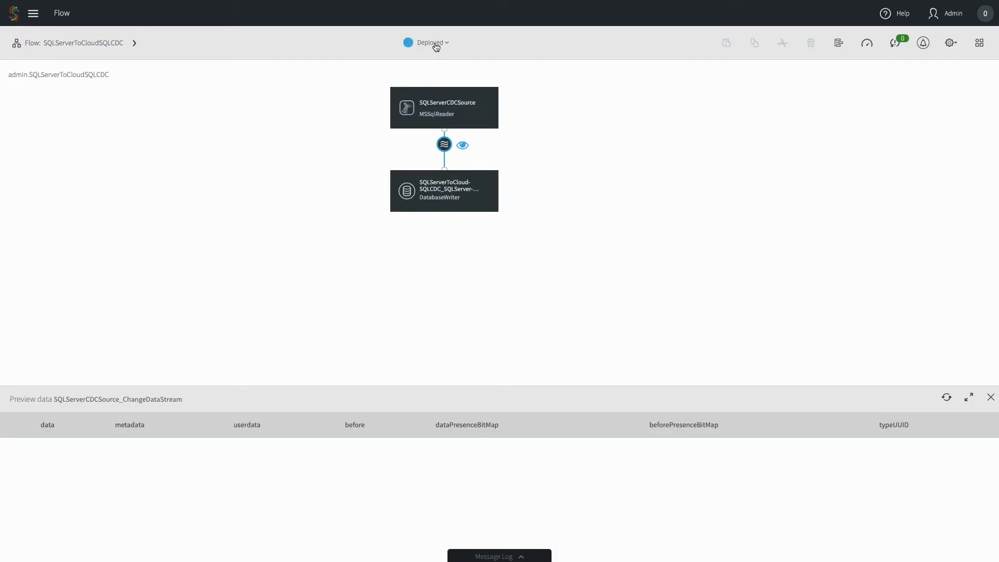
pyautogui.click(429, 42)
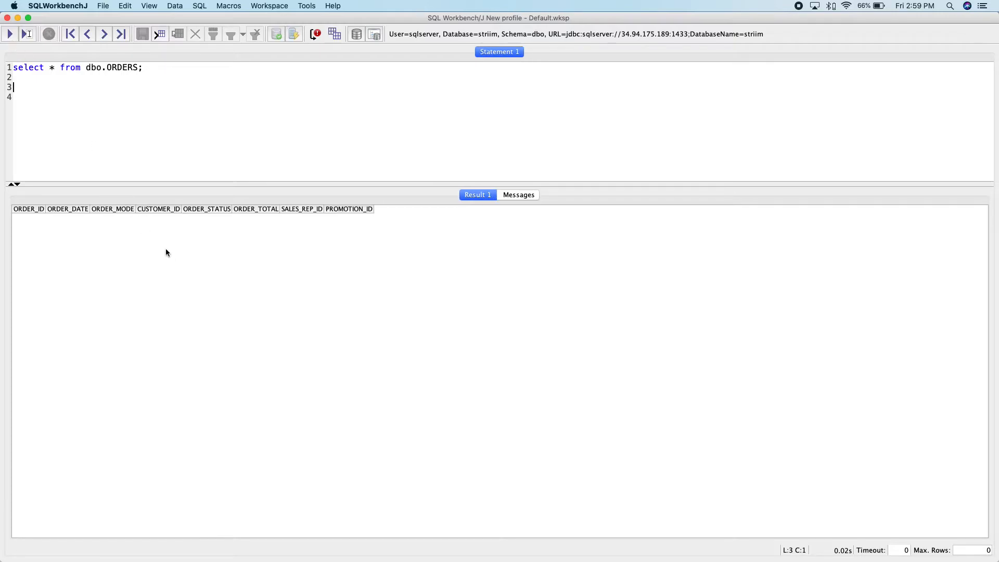
pyautogui.moveTo(208, 265)
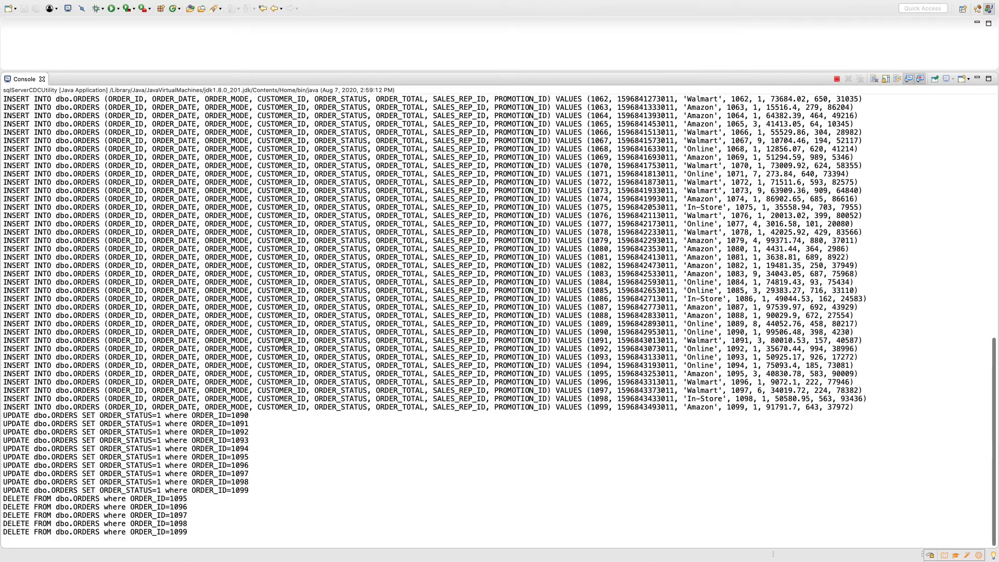
pyautogui.moveTo(362, 471)
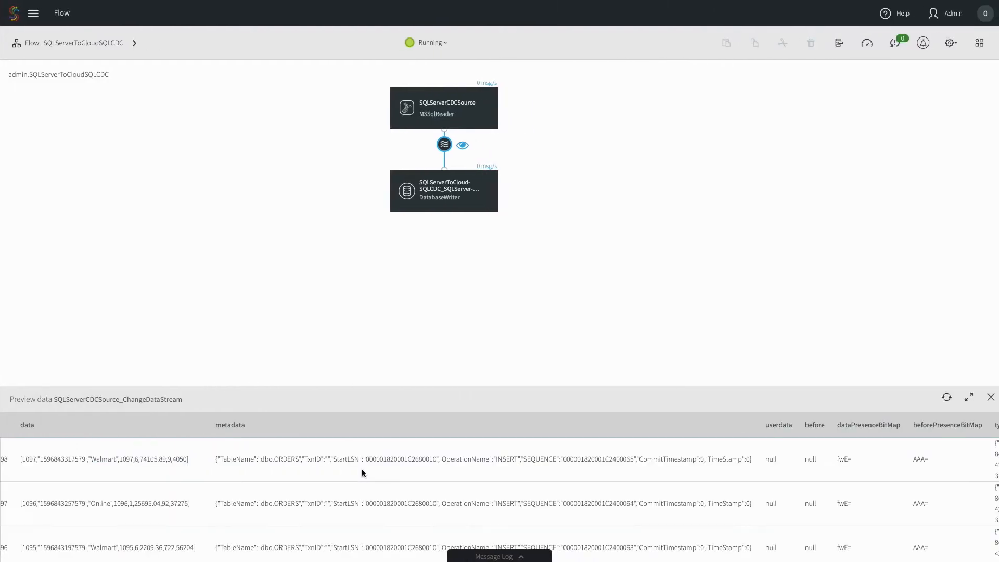
pyautogui.moveTo(295, 464)
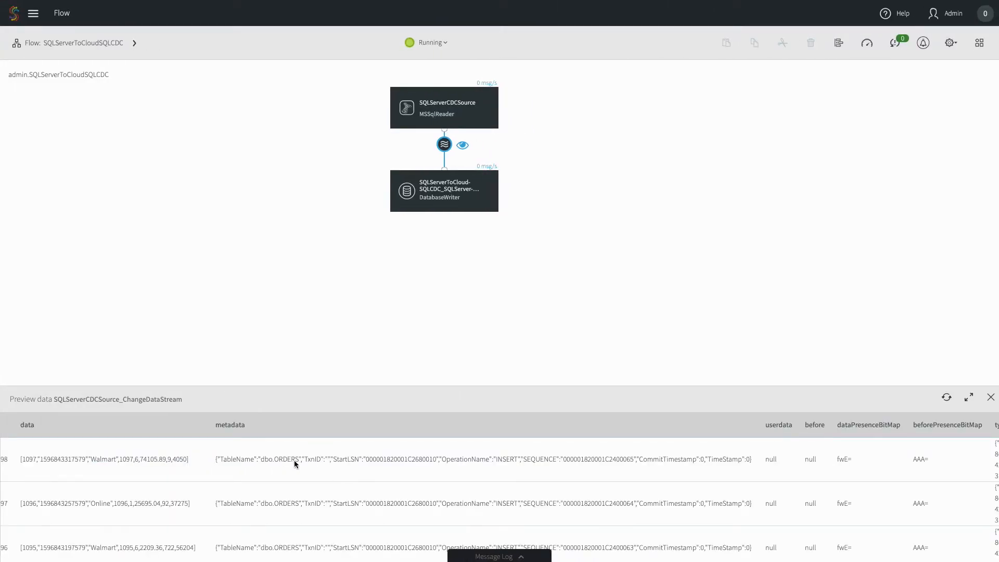
pyautogui.moveTo(143, 509)
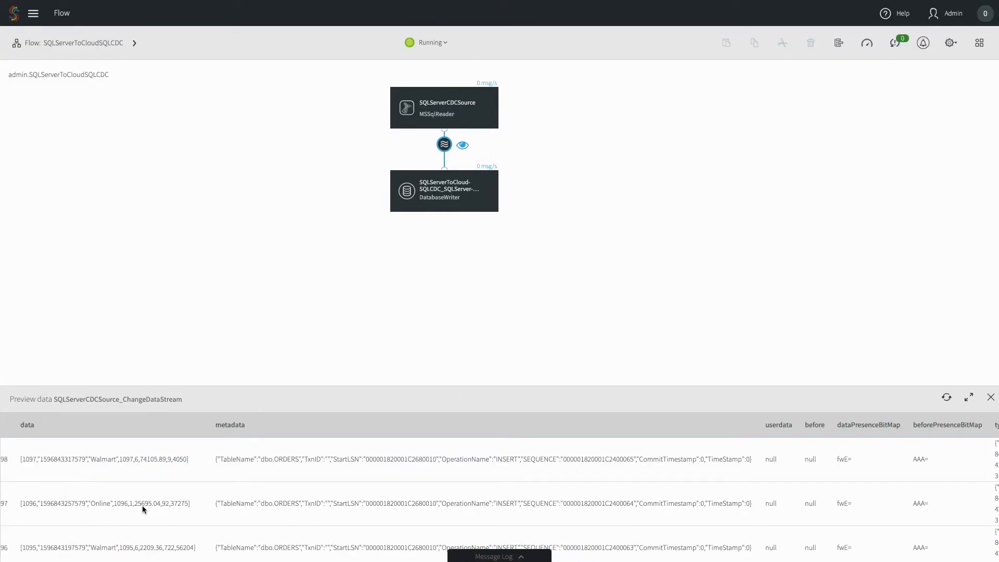
# Step: Check the flow's Application Progress monitor and rerun the ORDERS query in SQL Workbench/J
pyautogui.click(866, 42)
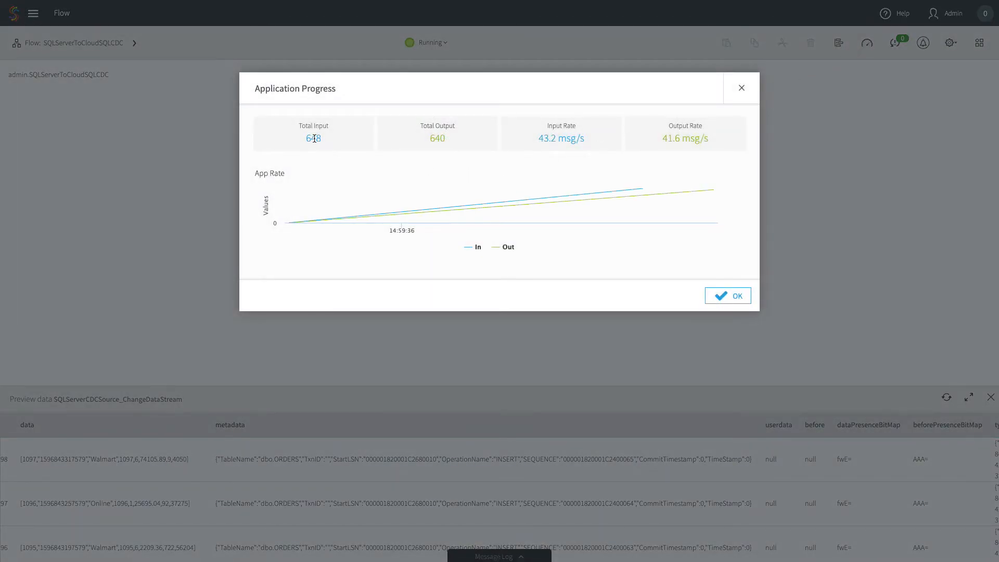
pyautogui.moveTo(464, 144)
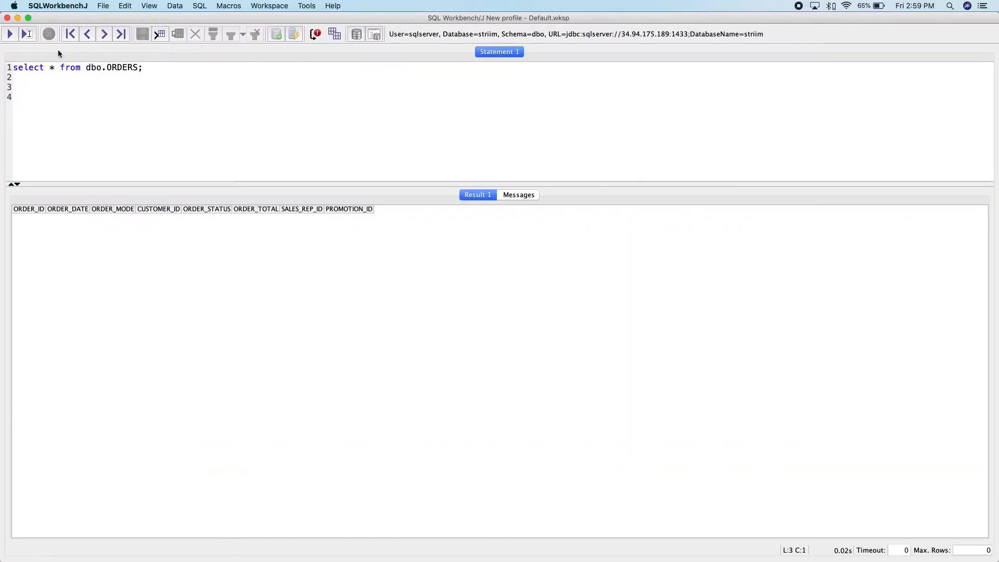
pyautogui.click(10, 33)
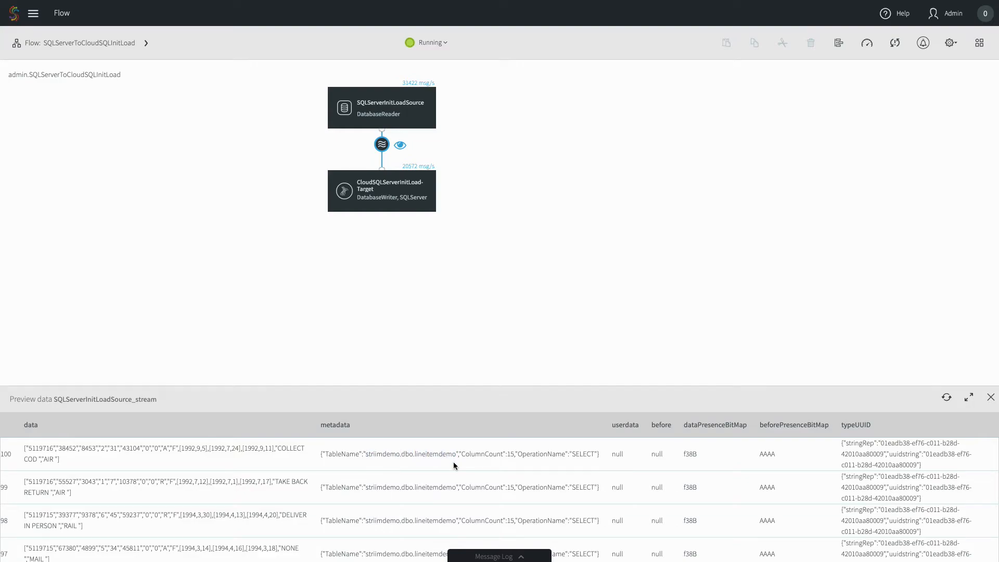
# Step: Check the init-load app's monitor and run select count(*) from dbo.lineitem
pyautogui.click(866, 42)
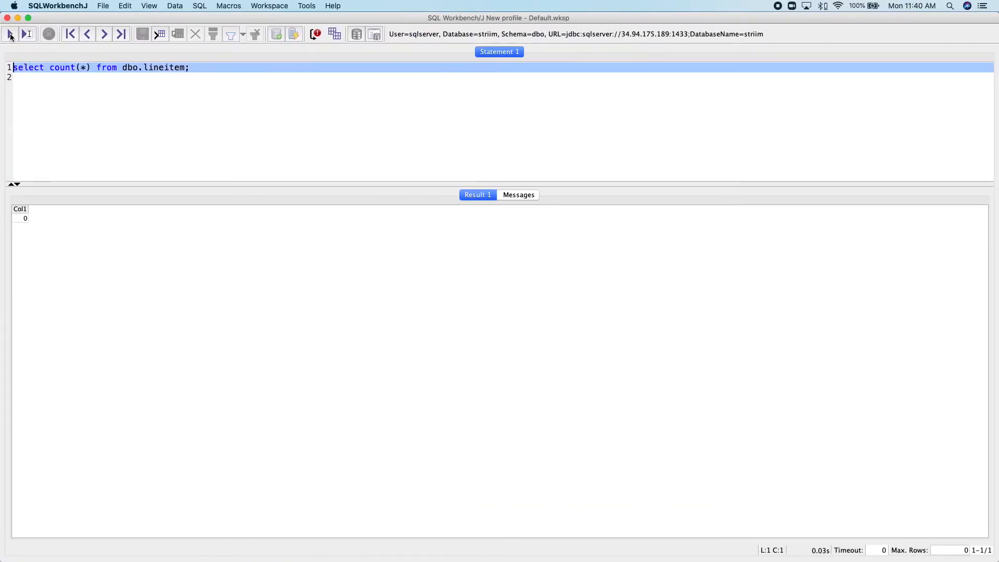
pyautogui.click(10, 34)
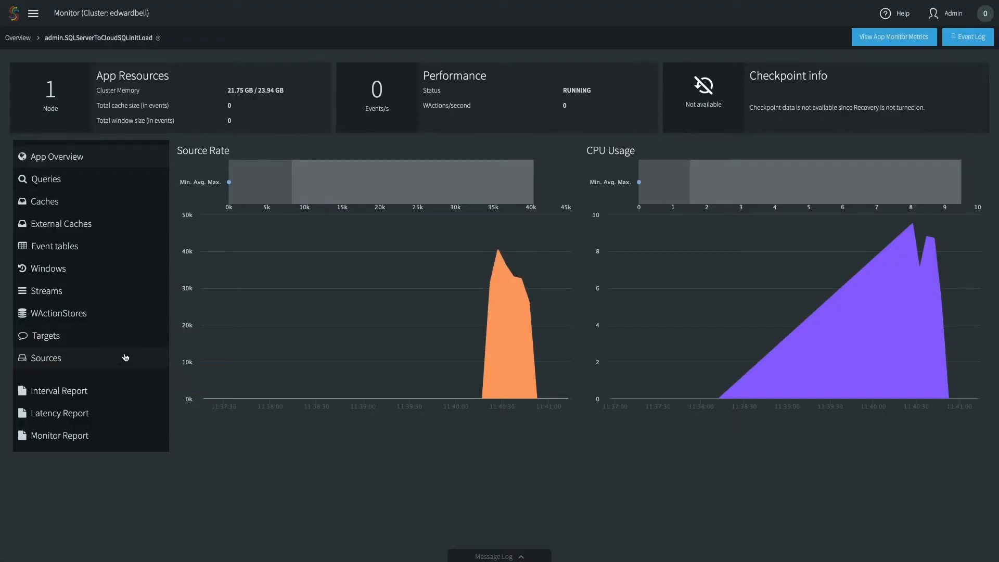
# Step: Review source and target event counts and open CloudSQLServerInitLoadTarget's detailed metrics
pyautogui.click(46, 357)
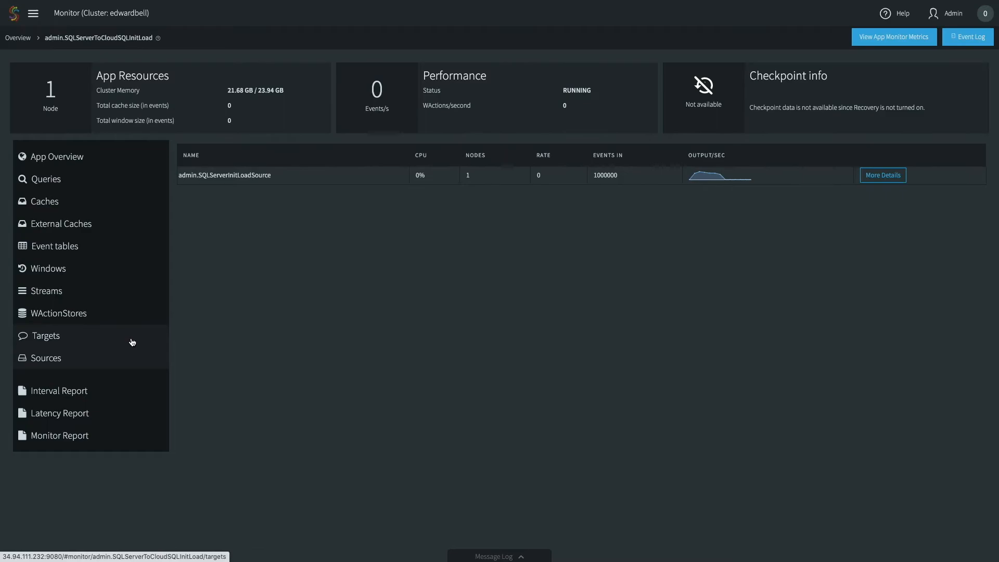
pyautogui.click(44, 335)
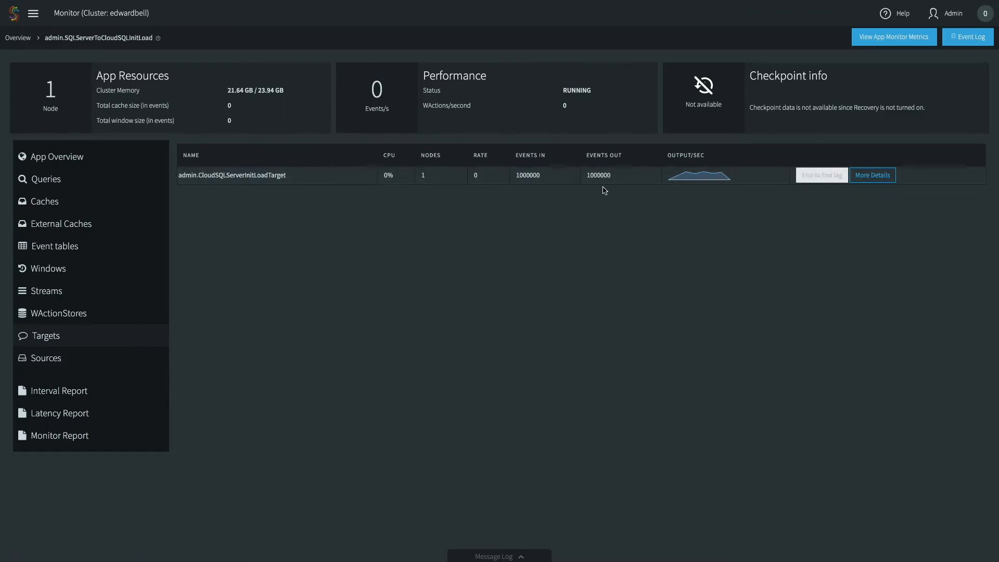
pyautogui.click(872, 174)
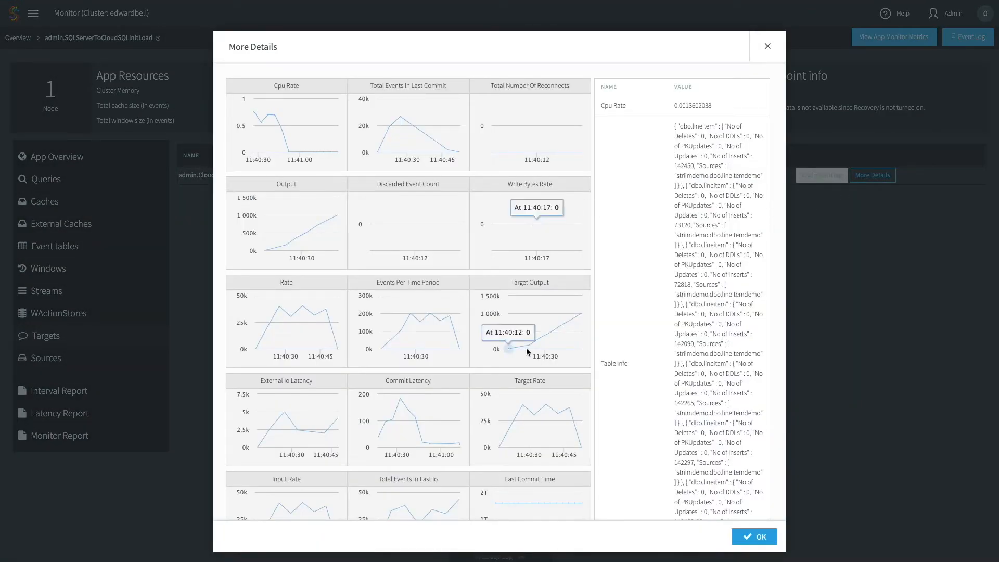
pyautogui.scroll(-3)
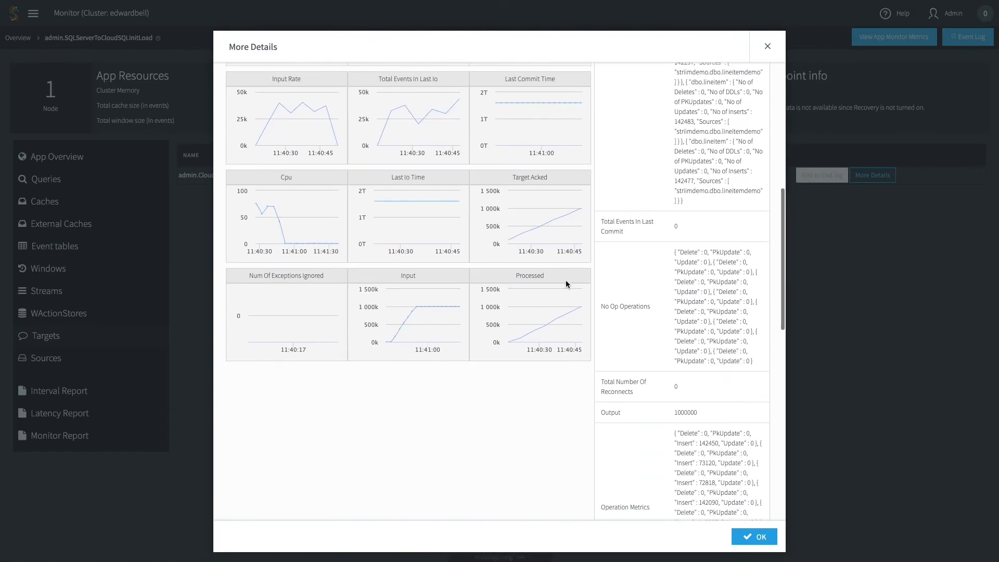